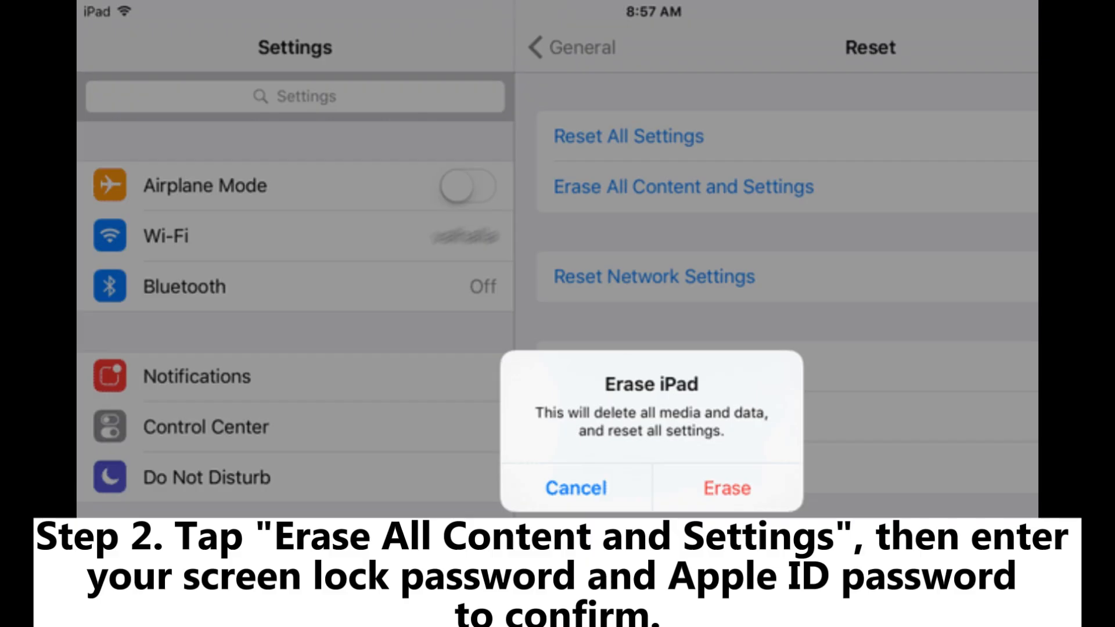
Step: Confirm Erase in the Erase iPad alert to wipe all content and settings
left_click(726, 488)
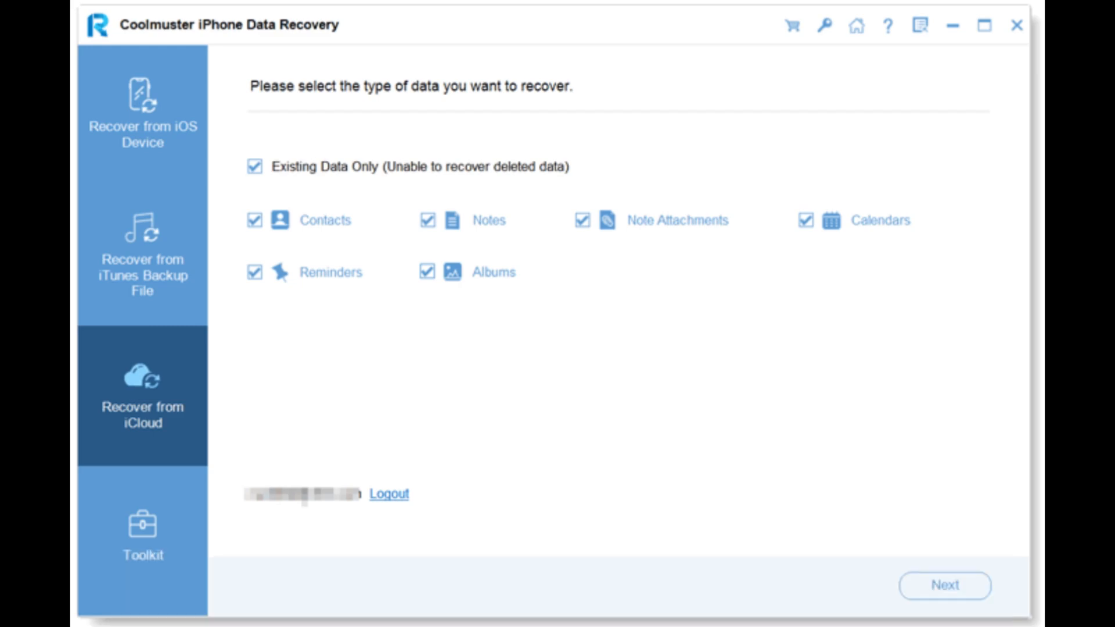
Step: Start scanning the checked iCloud data types so albums and contacts appear for preview
left_click(944, 585)
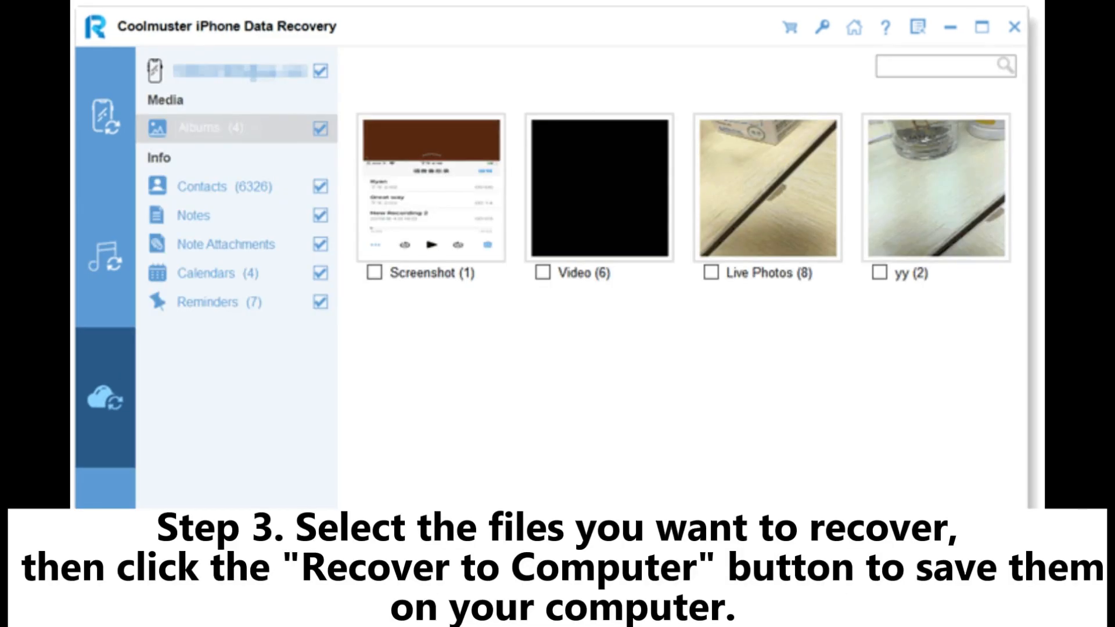